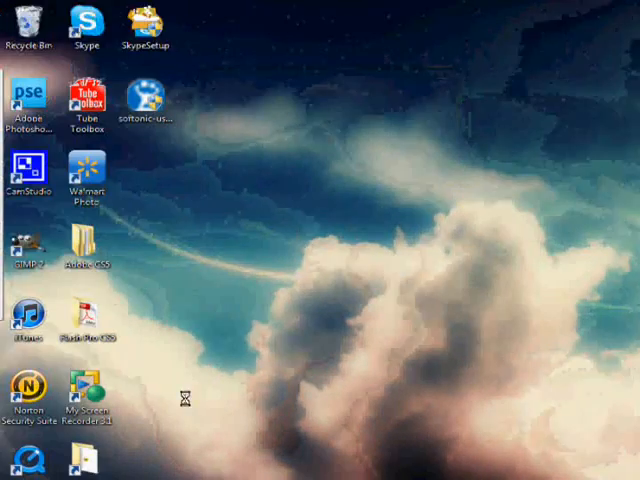
mouse_move(410, 216)
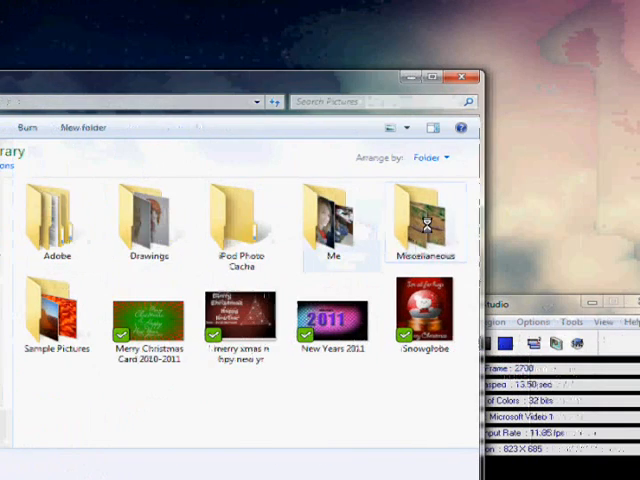
Browse the Miscellaneous folder, preview lizard.jpg, and start opening the lizard and snake photos.
double_click(428, 220)
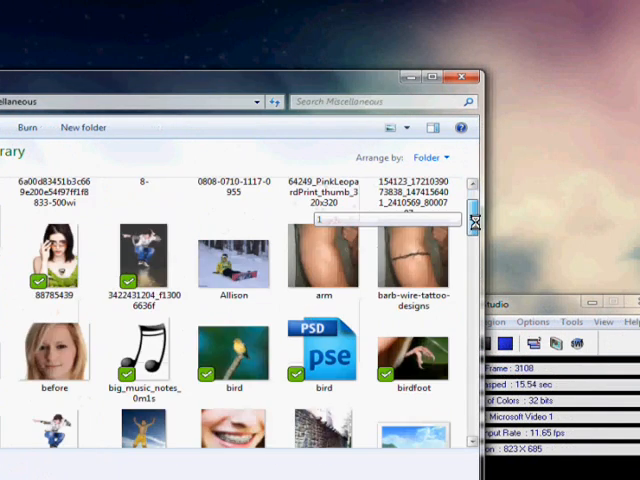
scroll(down, 3)
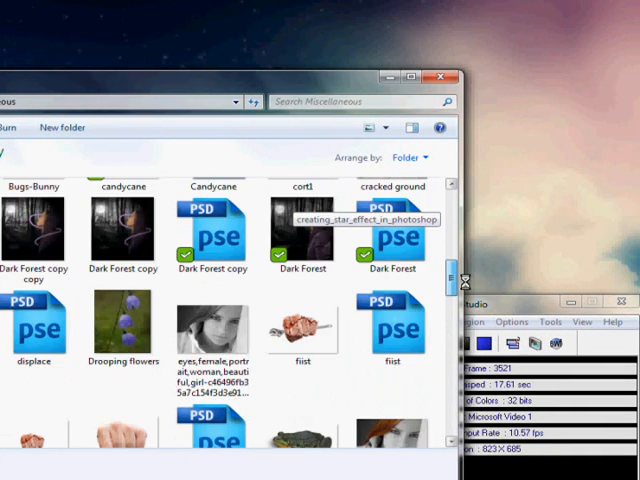
scroll(down, 3)
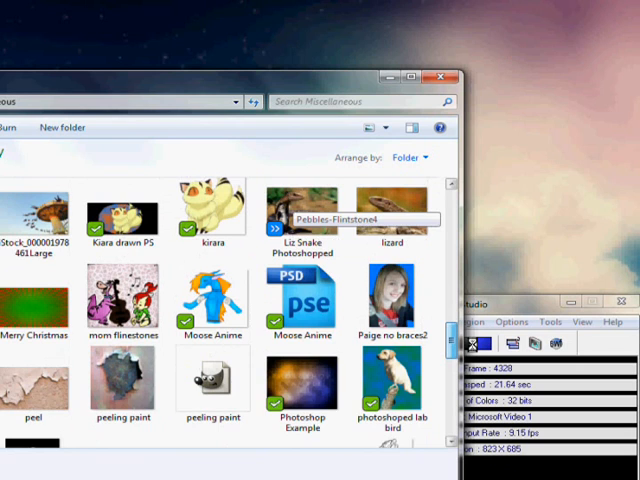
scroll(up, 3)
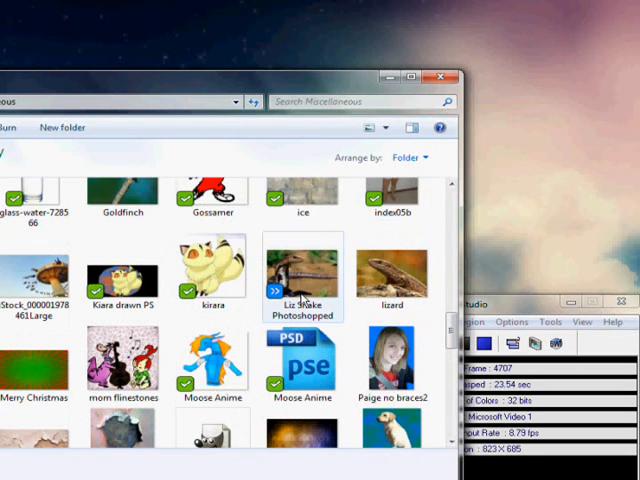
click(300, 276)
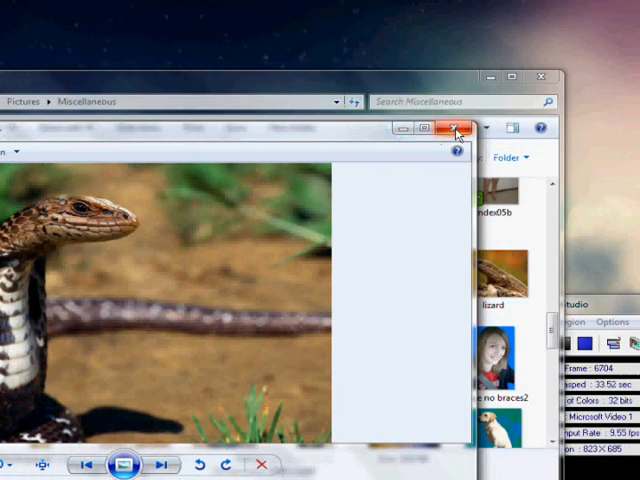
click(452, 132)
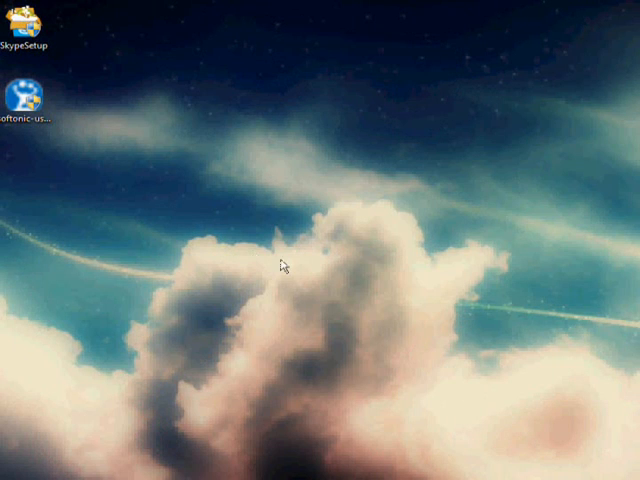
mouse_move(396, 272)
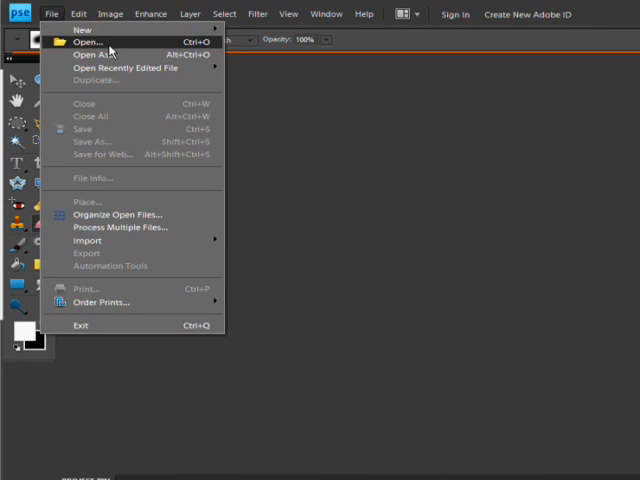
click(84, 40)
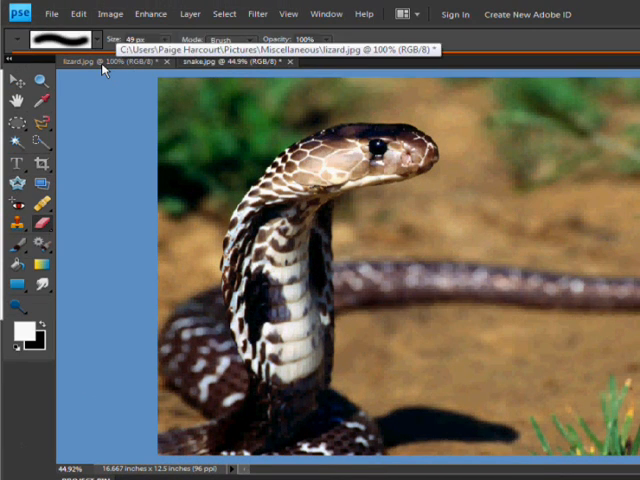
Make lizard.jpg the active document and choose a selection tool for its head.
click(76, 64)
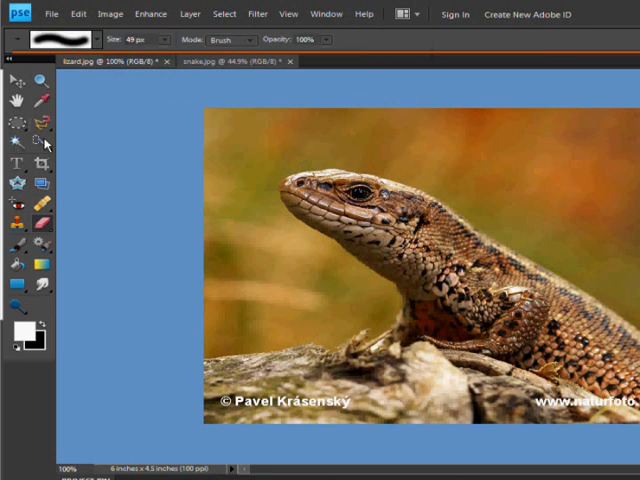
mouse_move(40, 136)
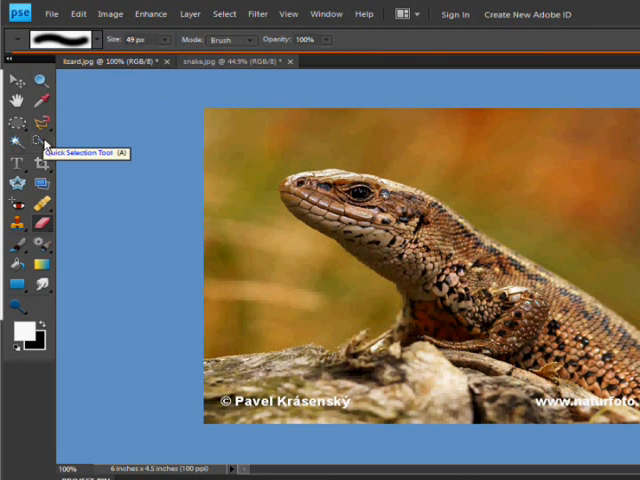
click(14, 138)
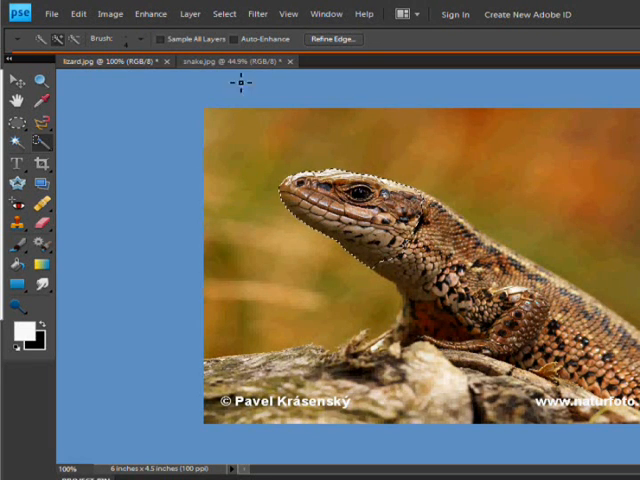
Switch to snake.jpg and grab the Move Tool for the pasted lizard-head layer.
click(216, 64)
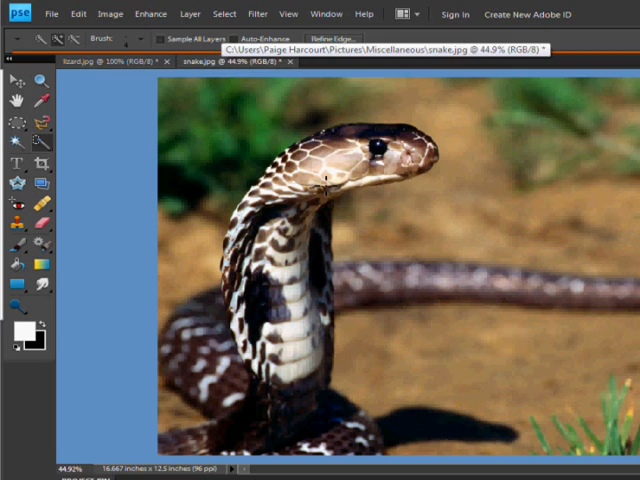
mouse_move(324, 184)
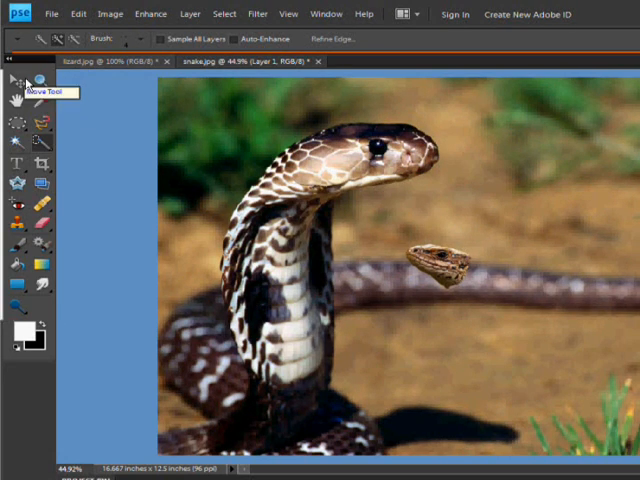
click(16, 76)
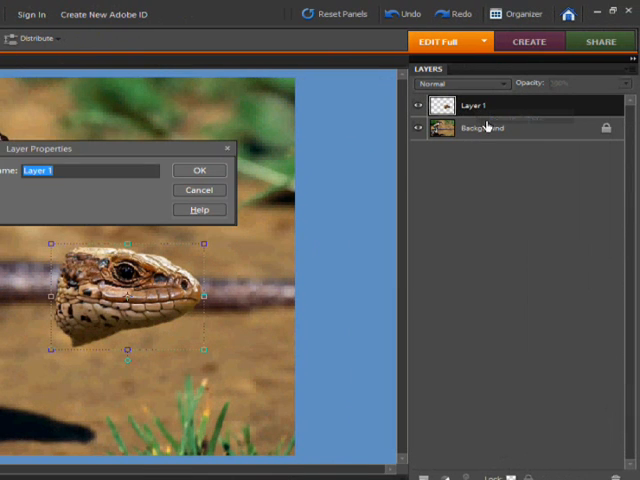
Start editing the name of Layer 1 in Layer Properties.
click(200, 170)
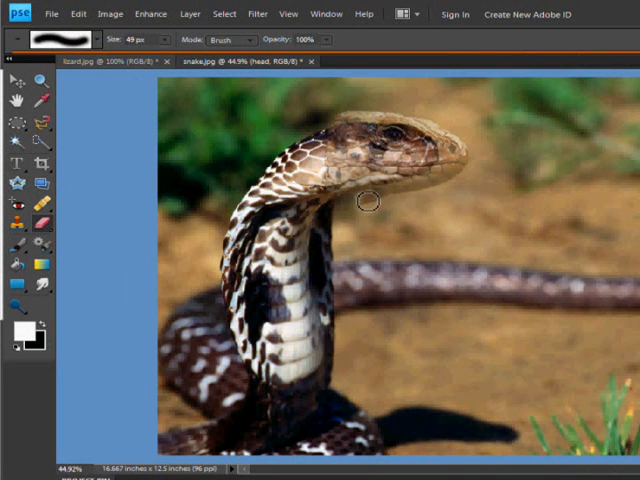
mouse_move(376, 206)
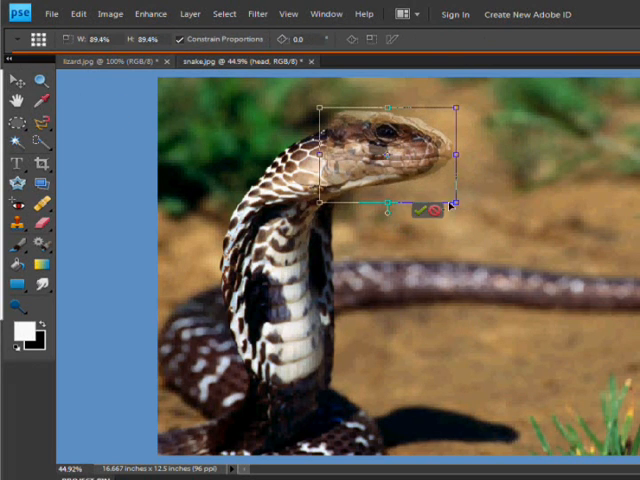
Commit the head's new size, nudge it over the cobra's head, and switch to the Eraser.
click(418, 208)
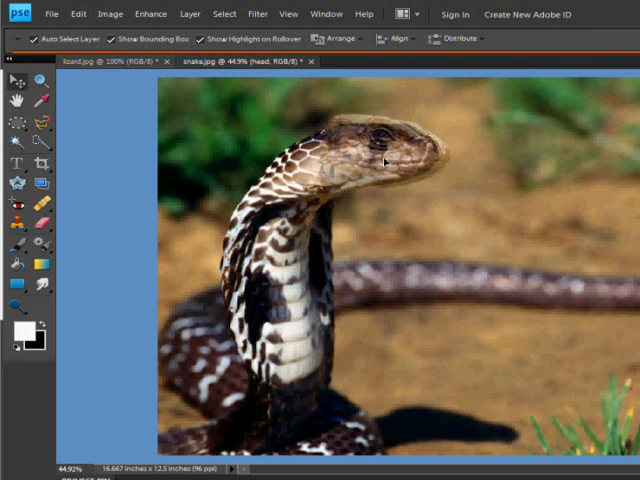
click(382, 162)
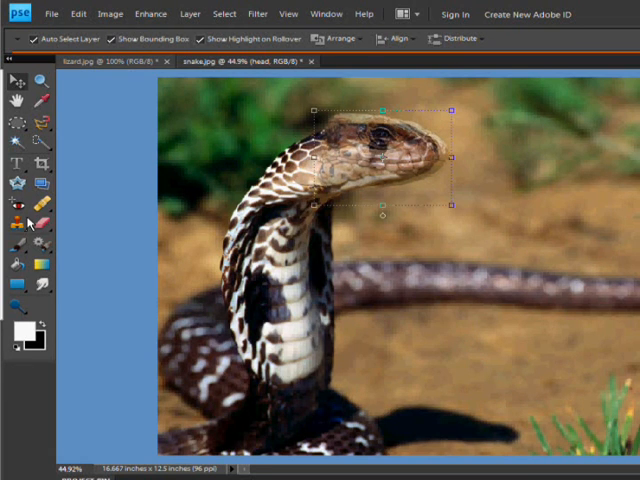
click(32, 222)
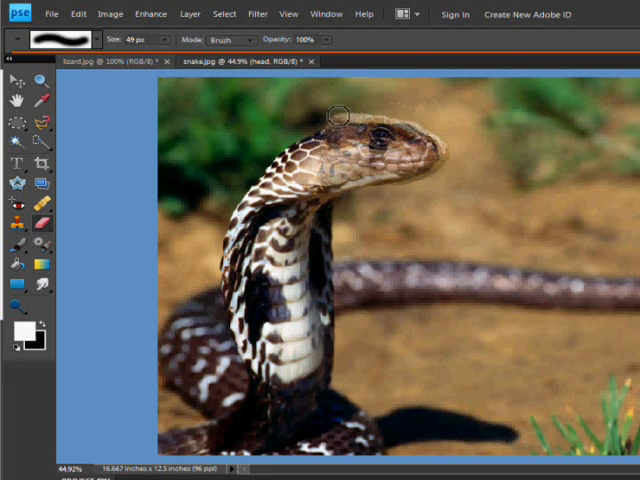
mouse_move(336, 126)
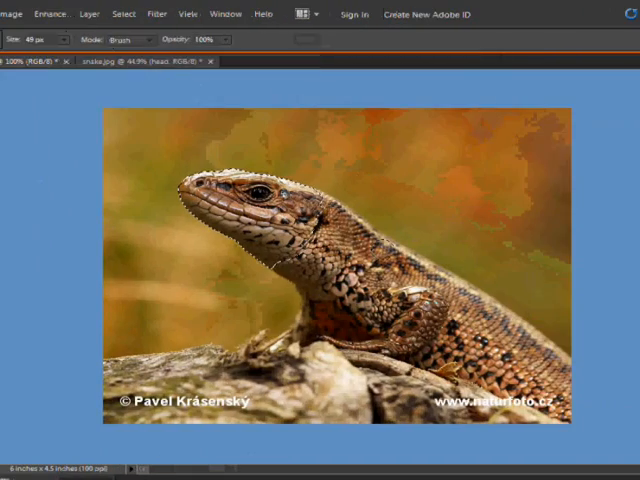
Return to the snake.jpg document to receive the copied lizard skin.
click(244, 60)
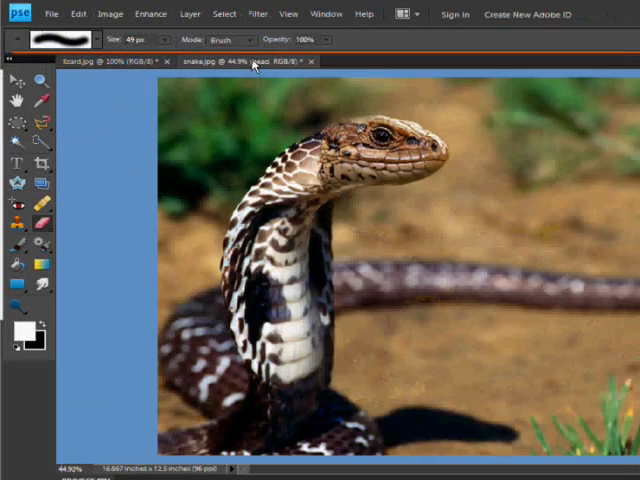
mouse_move(436, 130)
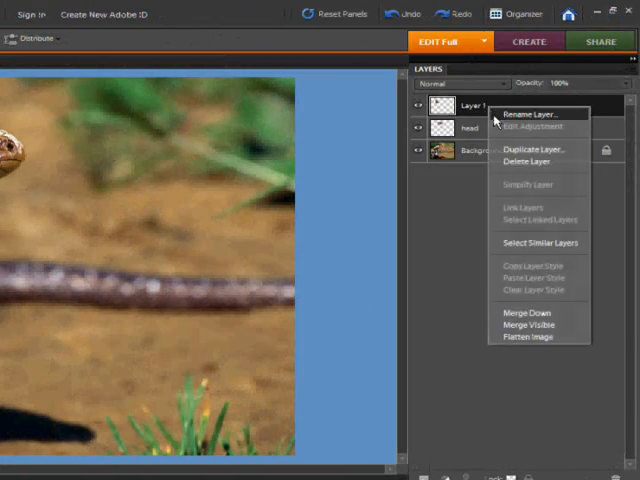
Rename the pasted skin layer to neck1.
click(528, 112)
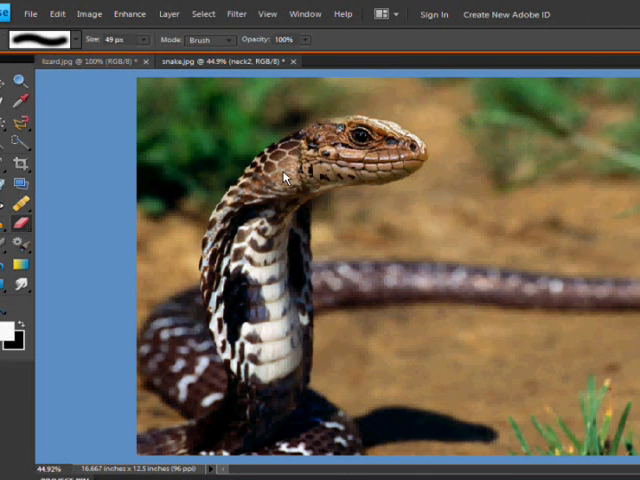
mouse_move(268, 186)
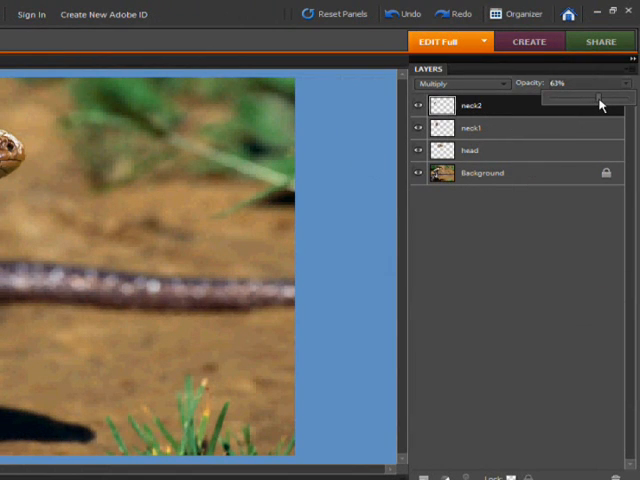
Select the neck1 layer and lower its opacity so the skin blends into the cobra.
click(468, 128)
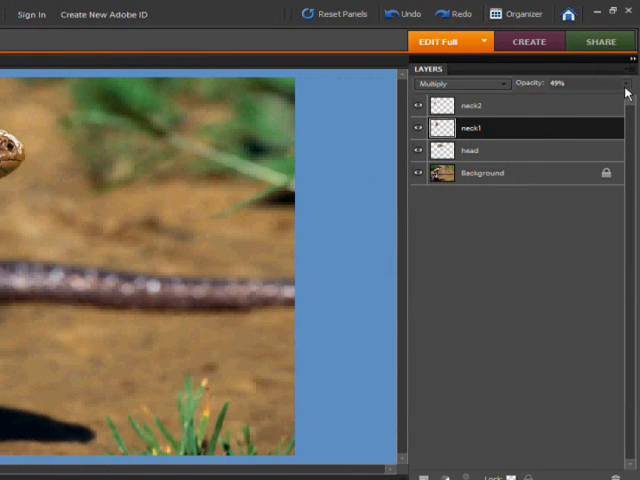
click(628, 84)
text(b)
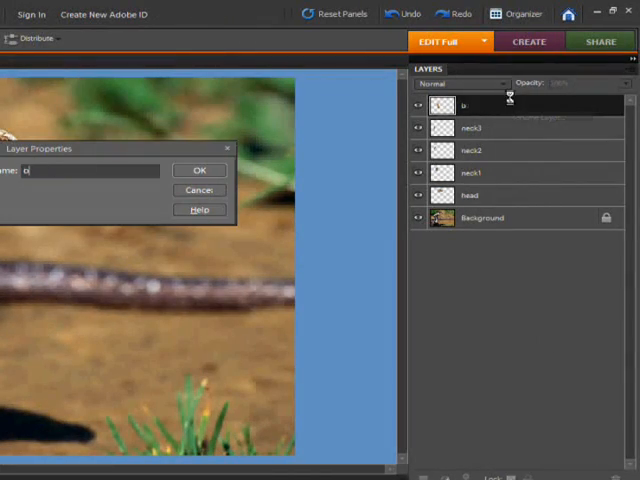
Confirm the new skin layer's name in Layer Properties.
click(200, 170)
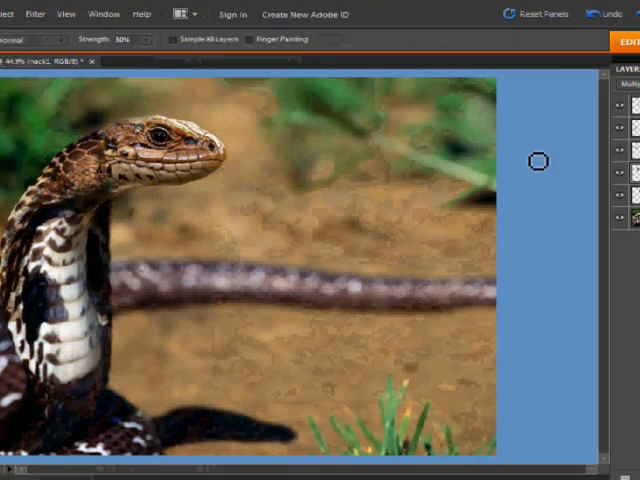
Choose a brush size for the Smudge tool along the head-neck seam.
right_click(476, 162)
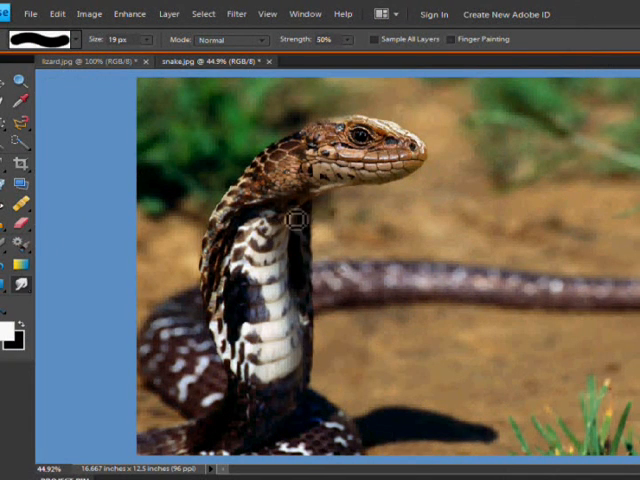
mouse_move(388, 162)
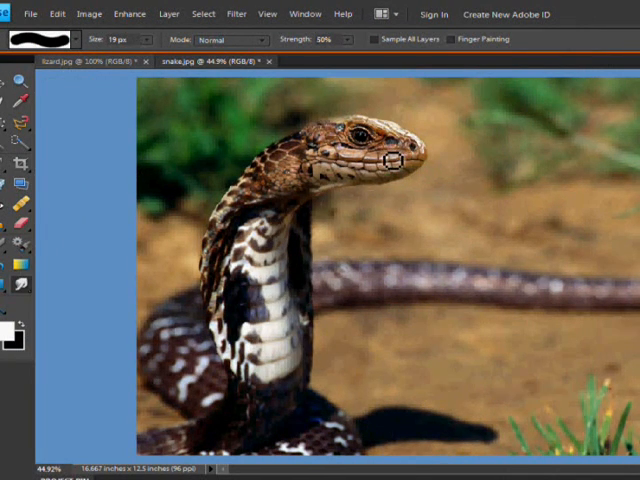
mouse_move(468, 222)
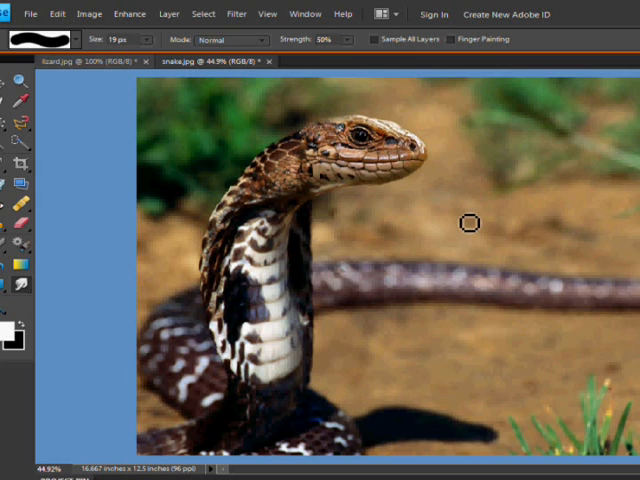